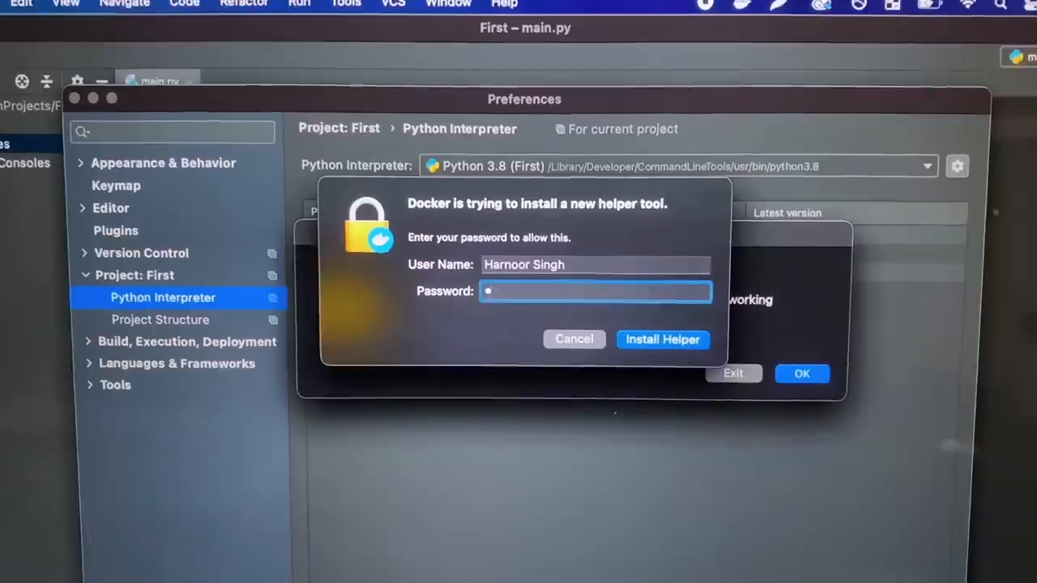
Approve the Docker Desktop helper tool install, which triggers a sub-process Fatal Error.
left_click(662, 339)
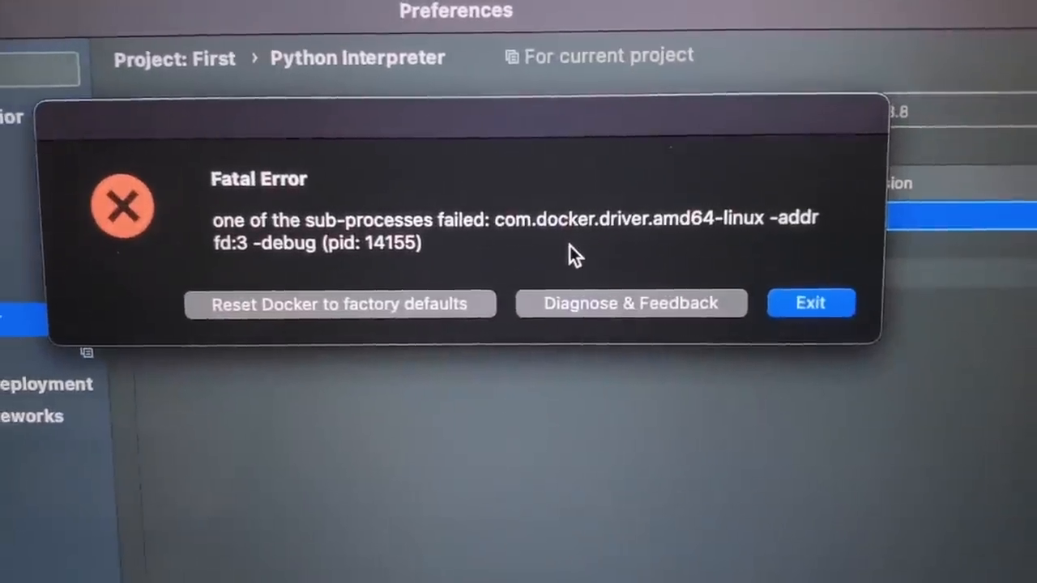